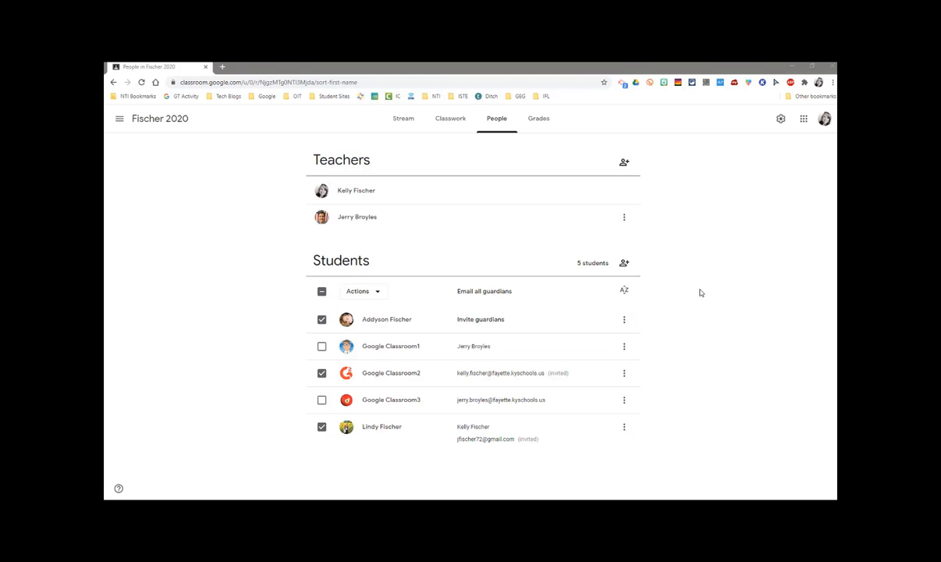
pyautogui.moveTo(529, 279)
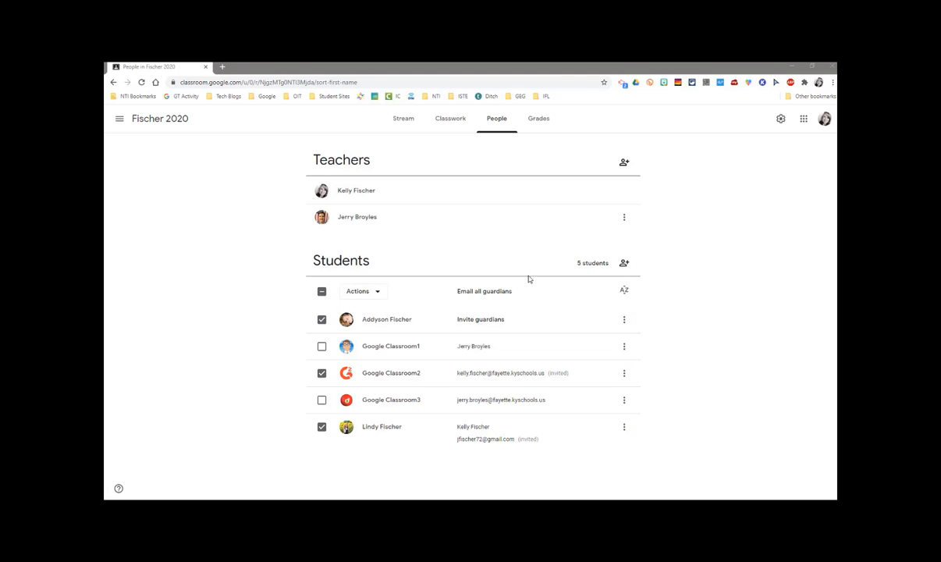
pyautogui.moveTo(455, 293)
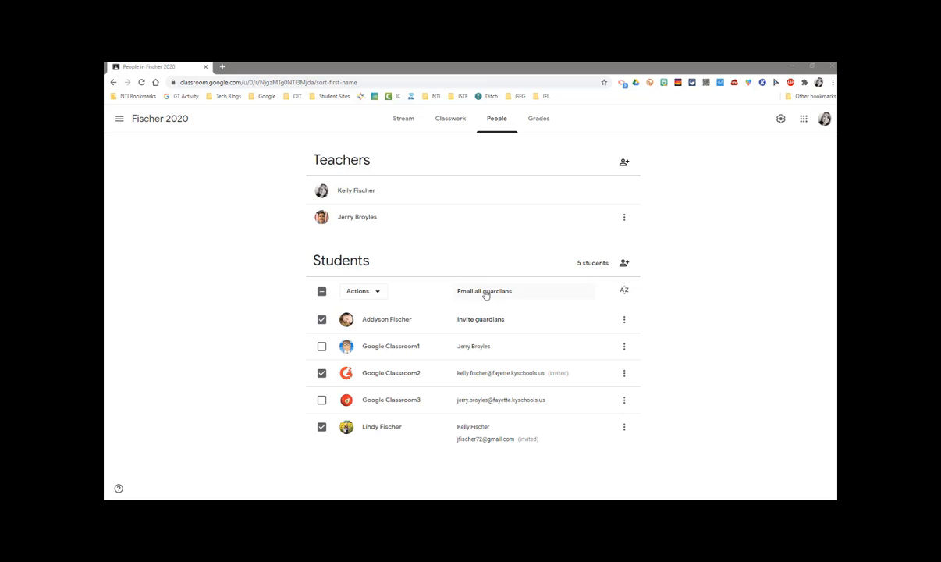
pyautogui.moveTo(502, 296)
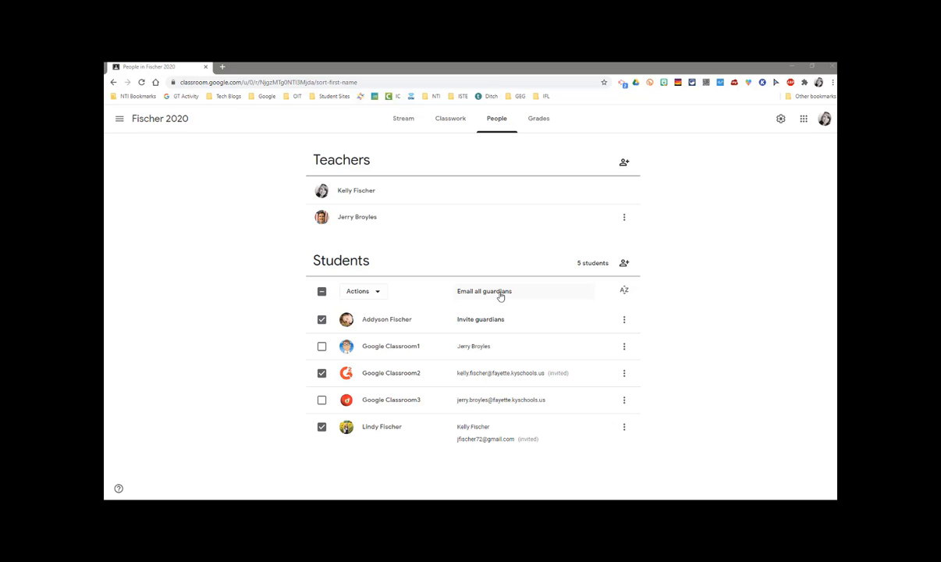
pyautogui.moveTo(485, 303)
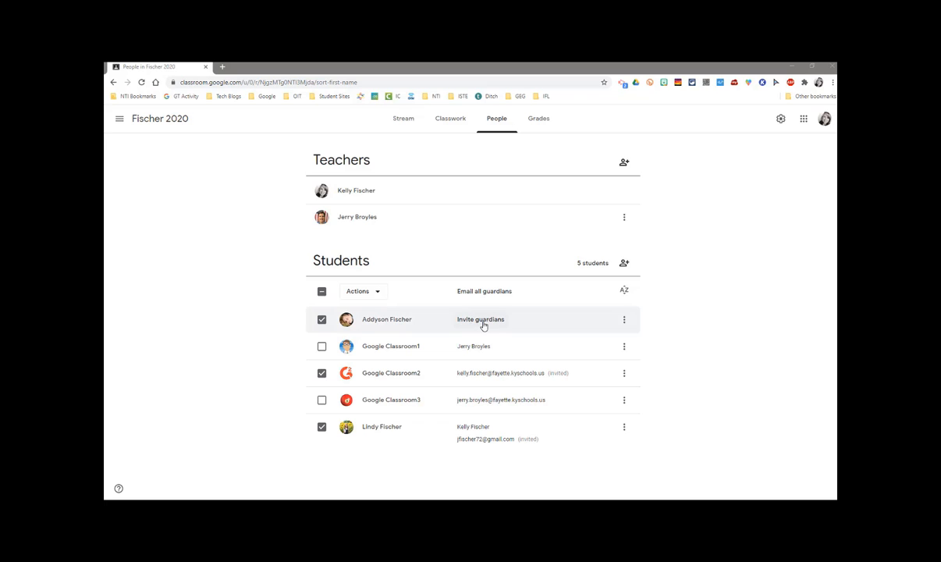
pyautogui.moveTo(481, 323)
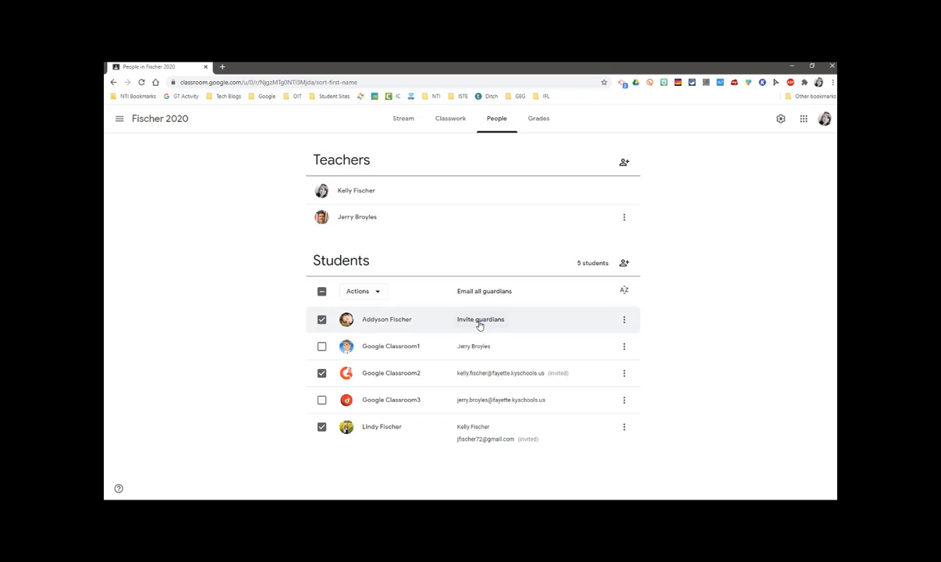
pyautogui.click(481, 319)
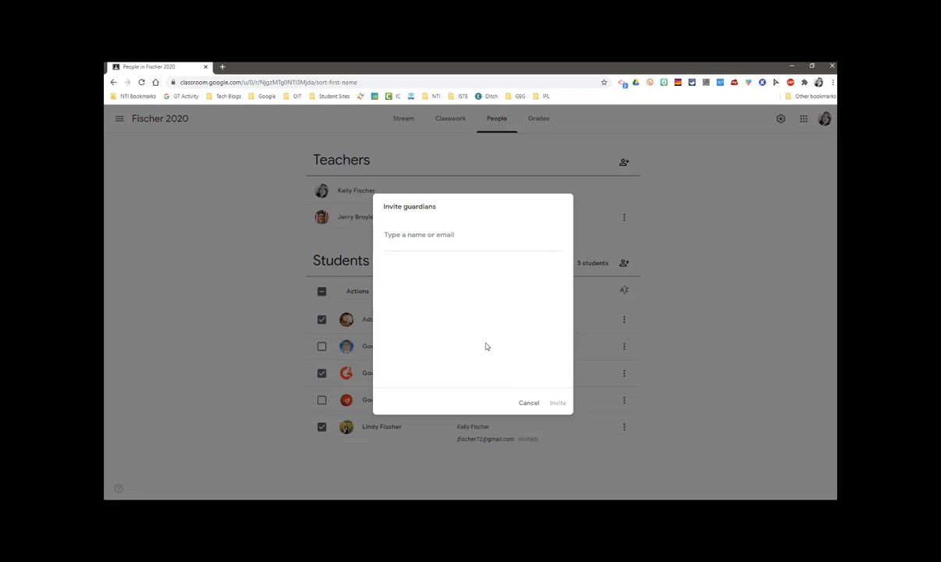
pyautogui.write('jfischer')
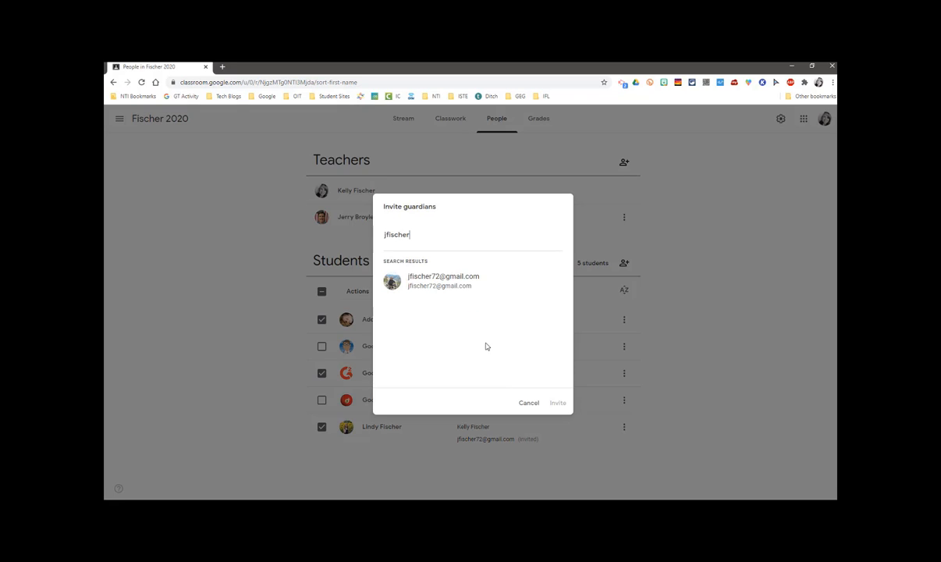
pyautogui.click(443, 281)
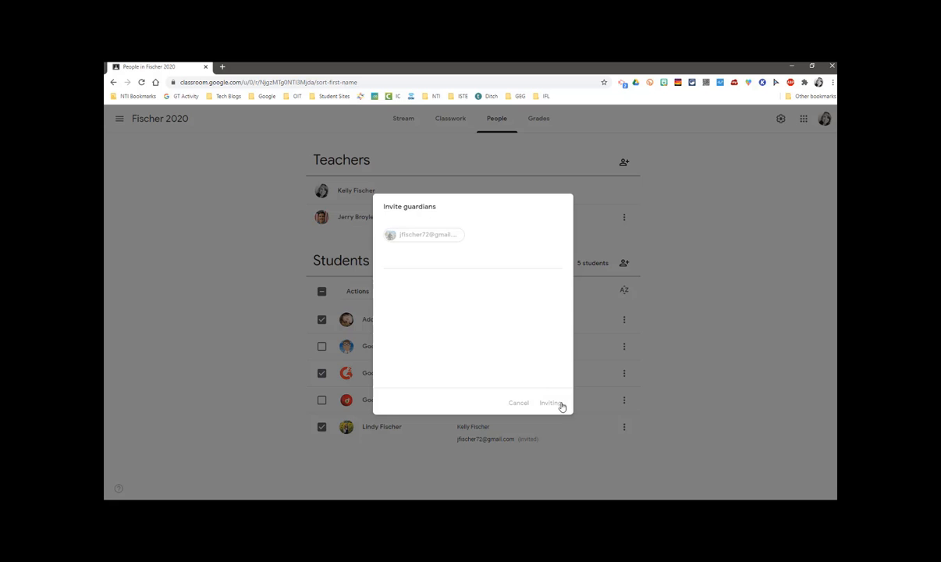
pyautogui.moveTo(560, 405)
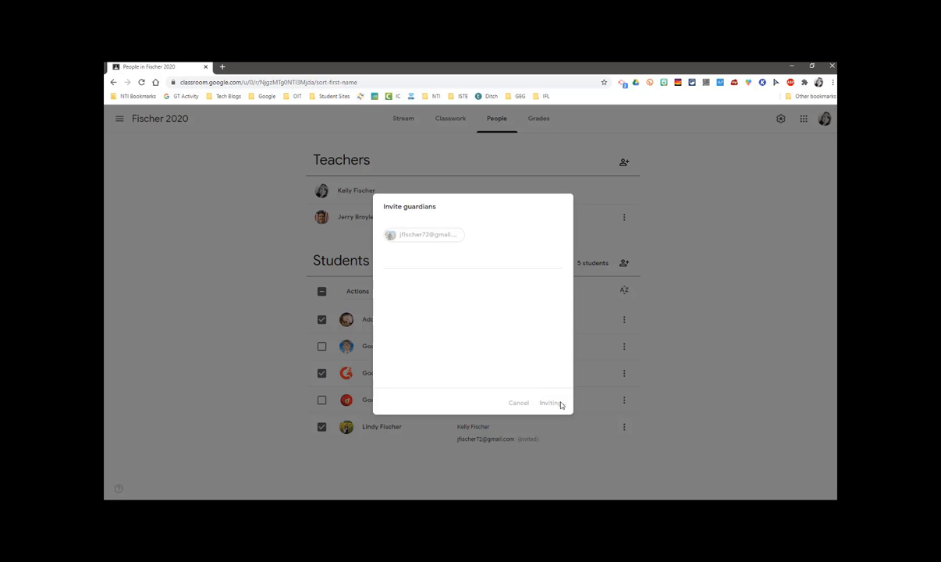
# - Send the invitation, then view the sample weekly guardian summary in the Untitled Google Doc
pyautogui.click(549, 403)
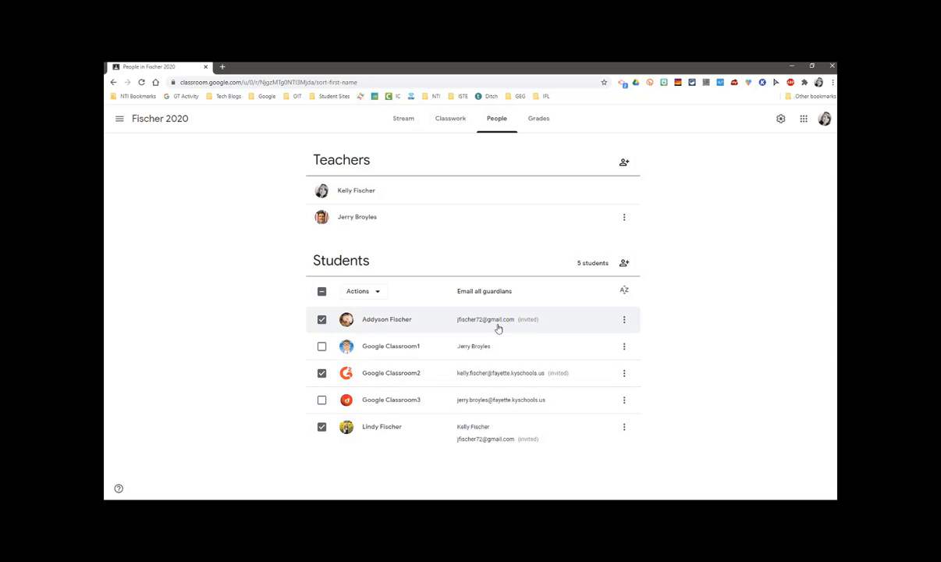
pyautogui.moveTo(521, 326)
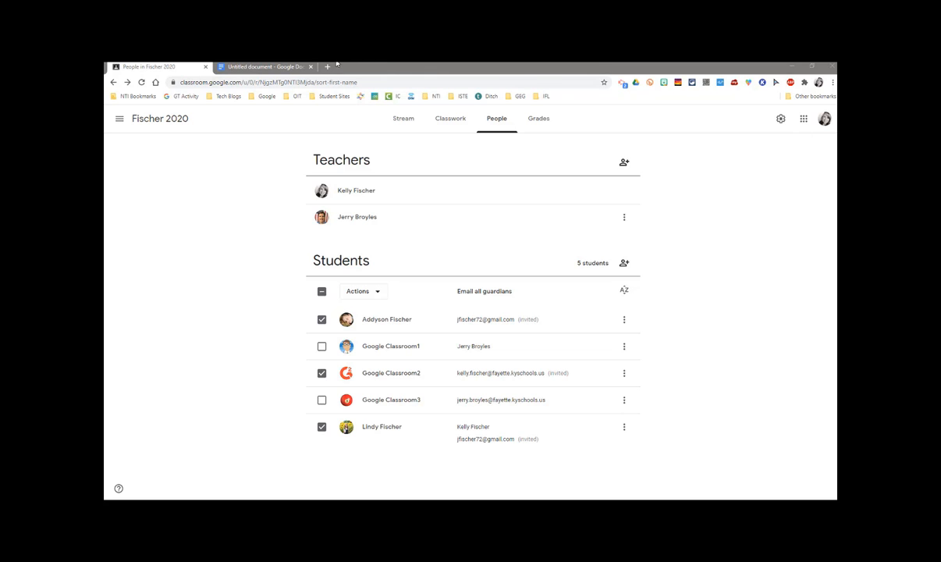
pyautogui.moveTo(265, 66)
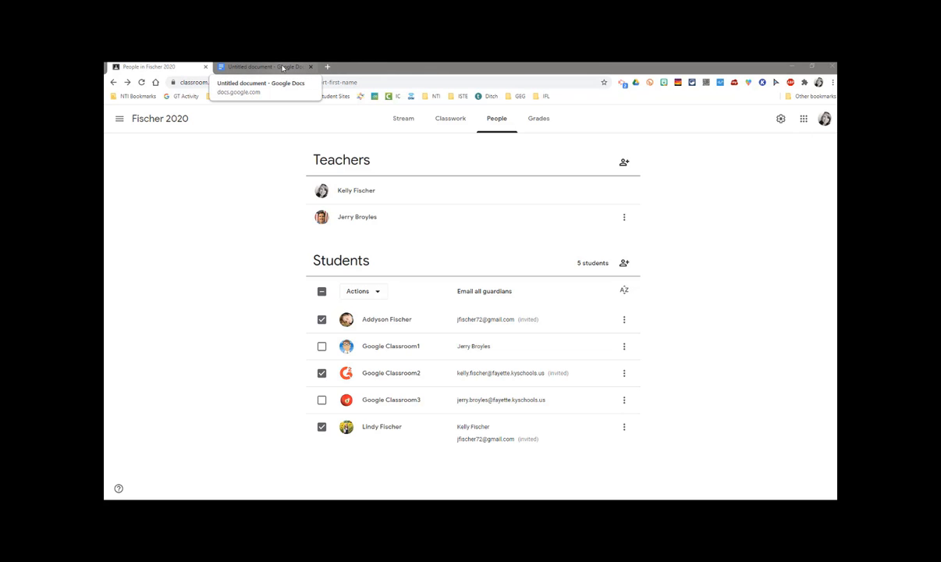
pyautogui.click(265, 65)
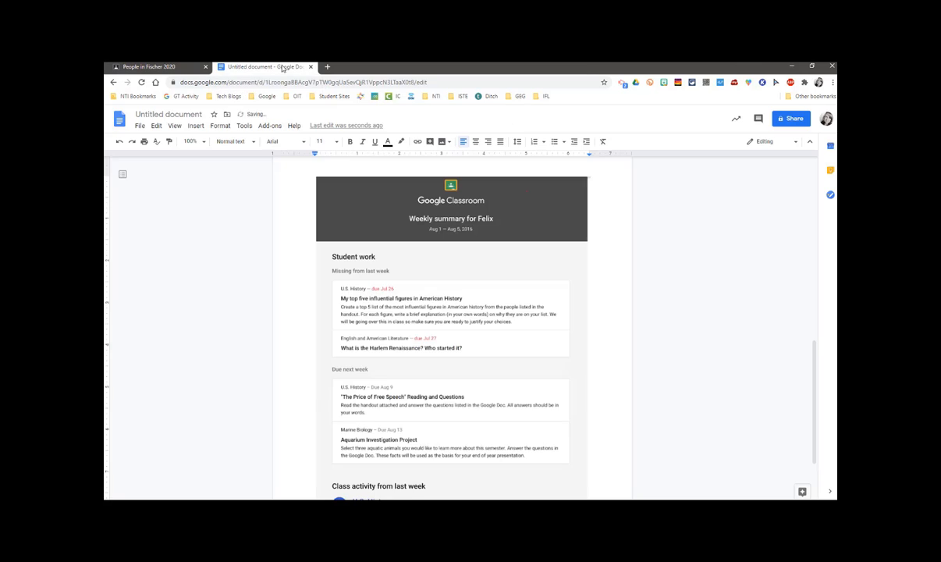
pyautogui.moveTo(581, 259)
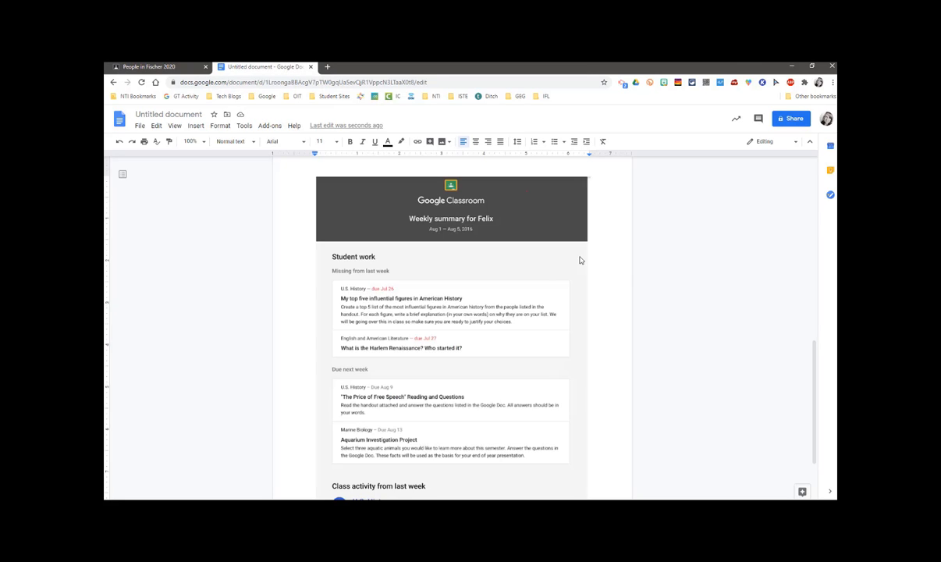
pyautogui.moveTo(652, 312)
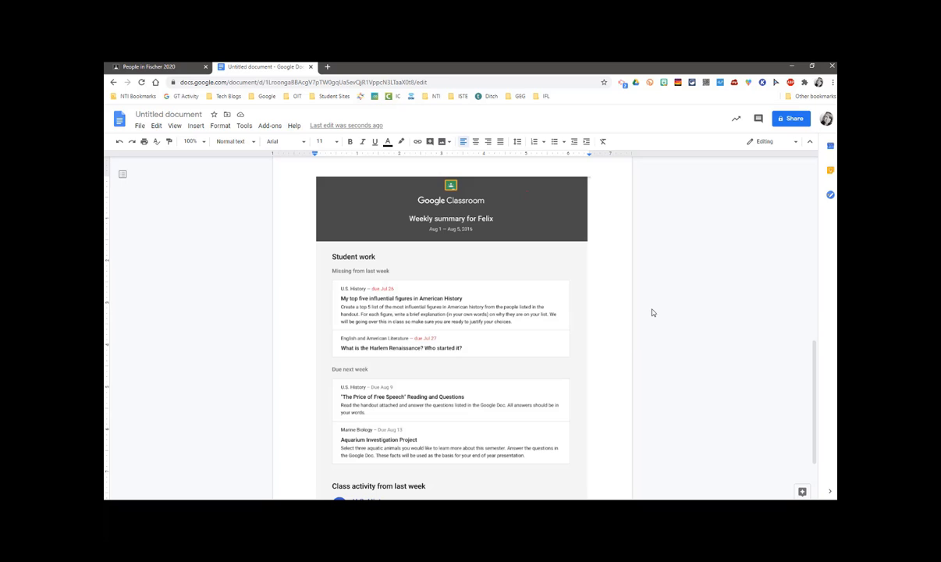